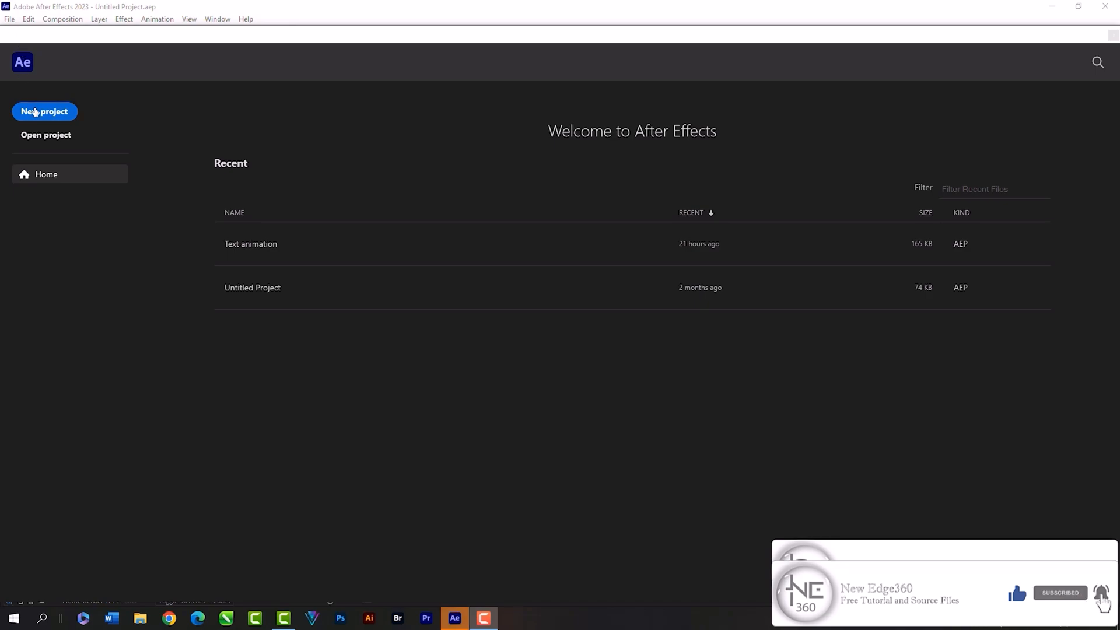
Start a new project with a new composition named Class 02.
left_click(43, 112)
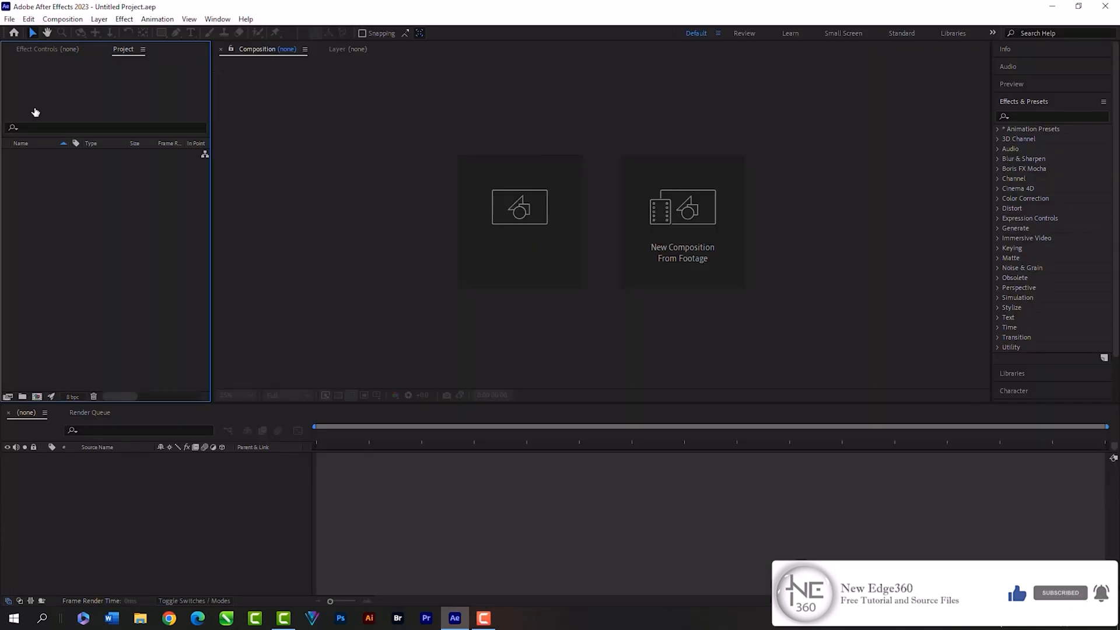
left_click(519, 208)
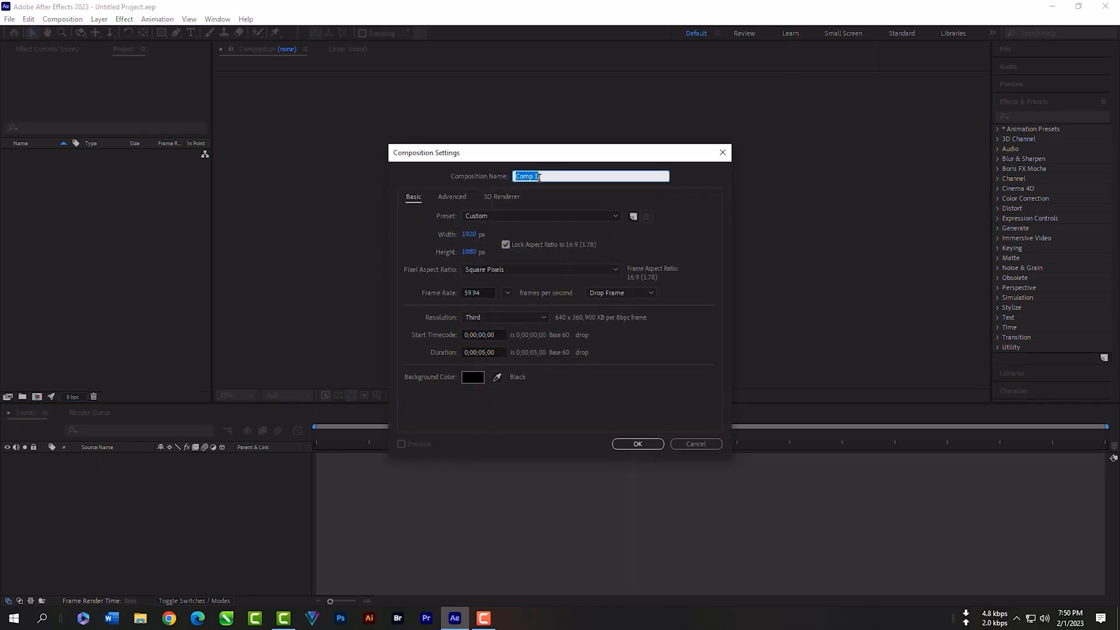
type("Class 02")
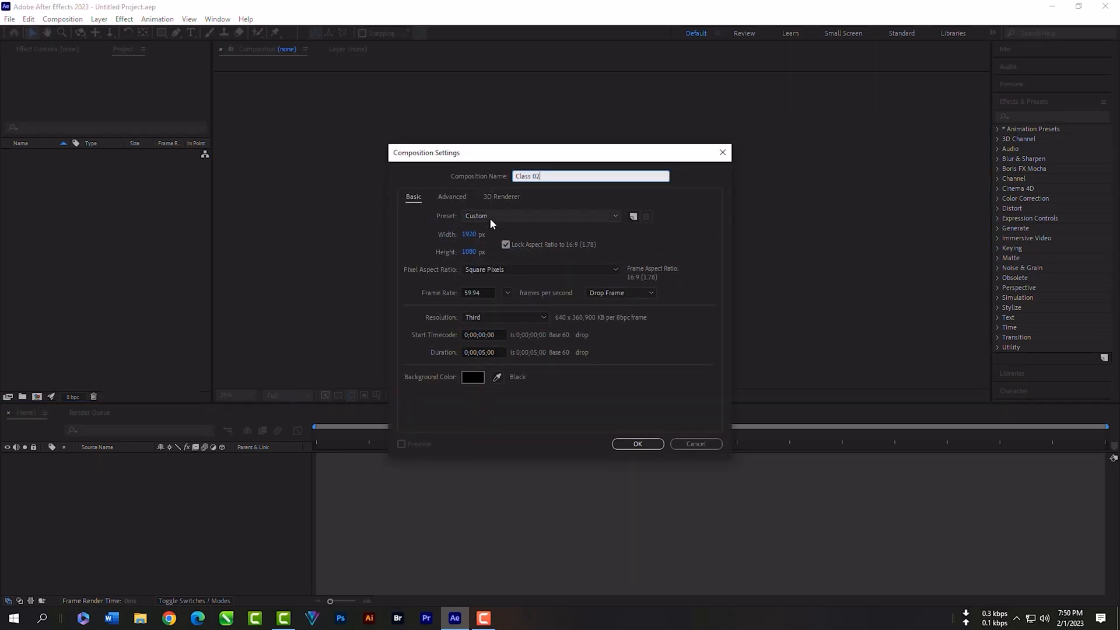
Give the composition the HD 1920x1080 preset and a frame rate of 59.
left_click(541, 216)
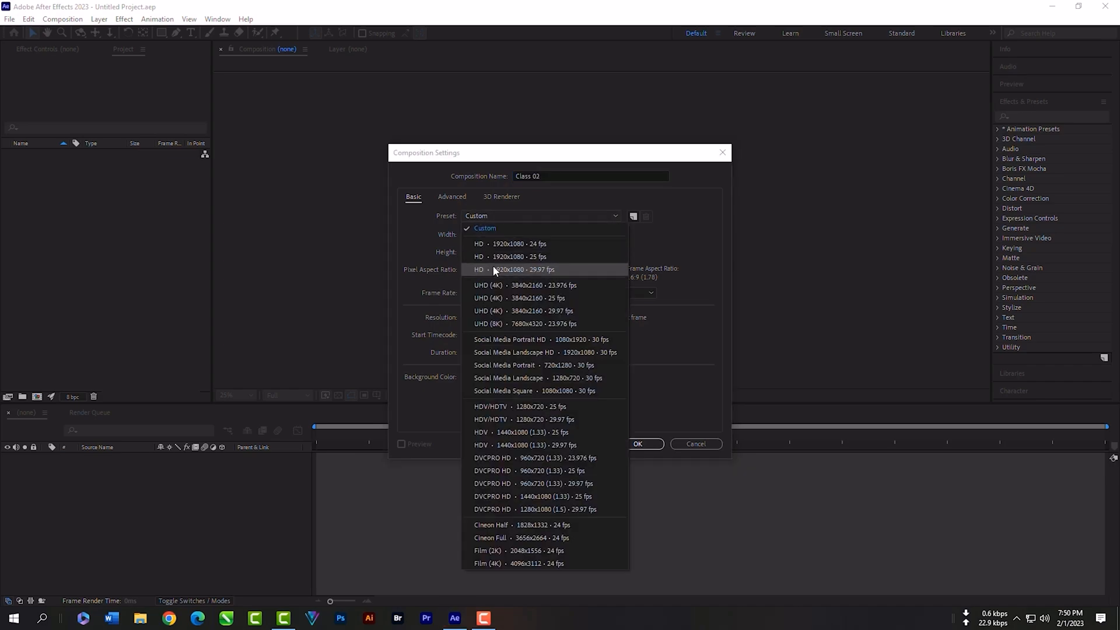
left_click(519, 270)
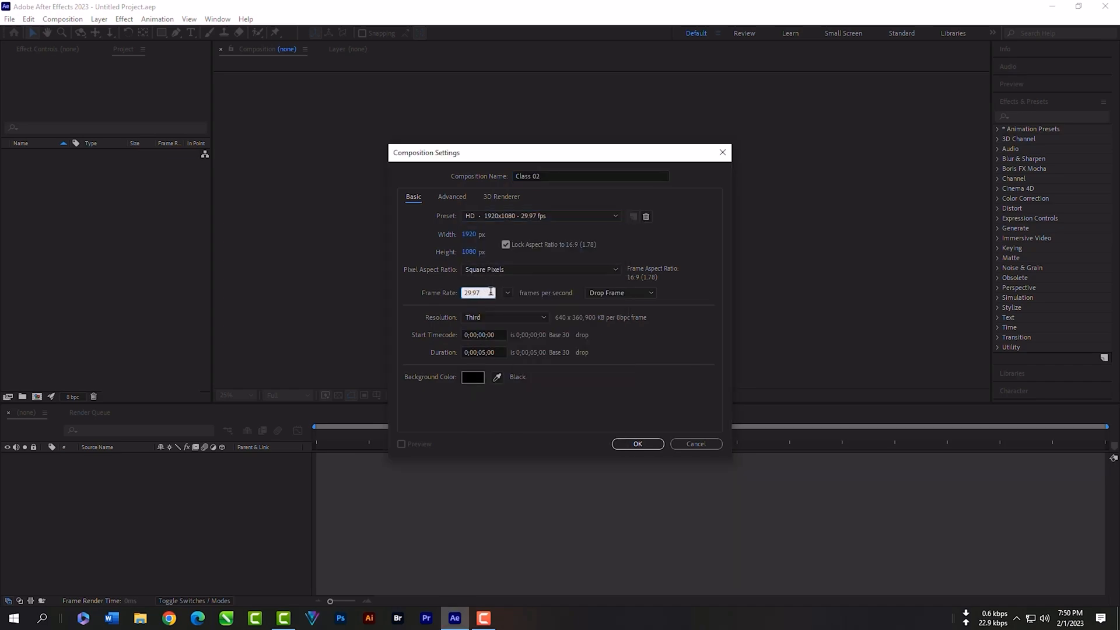
type("59")
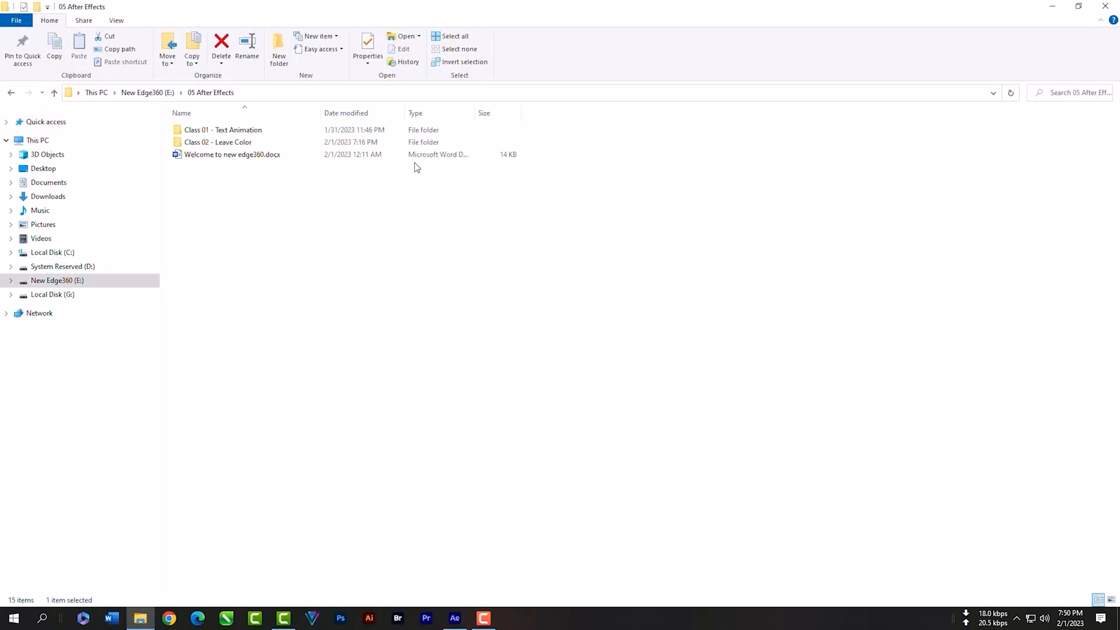
Check the flower clip's properties show 1920x1080 at 59.94 fps, then create the Class 02 composition.
double_click(218, 142)
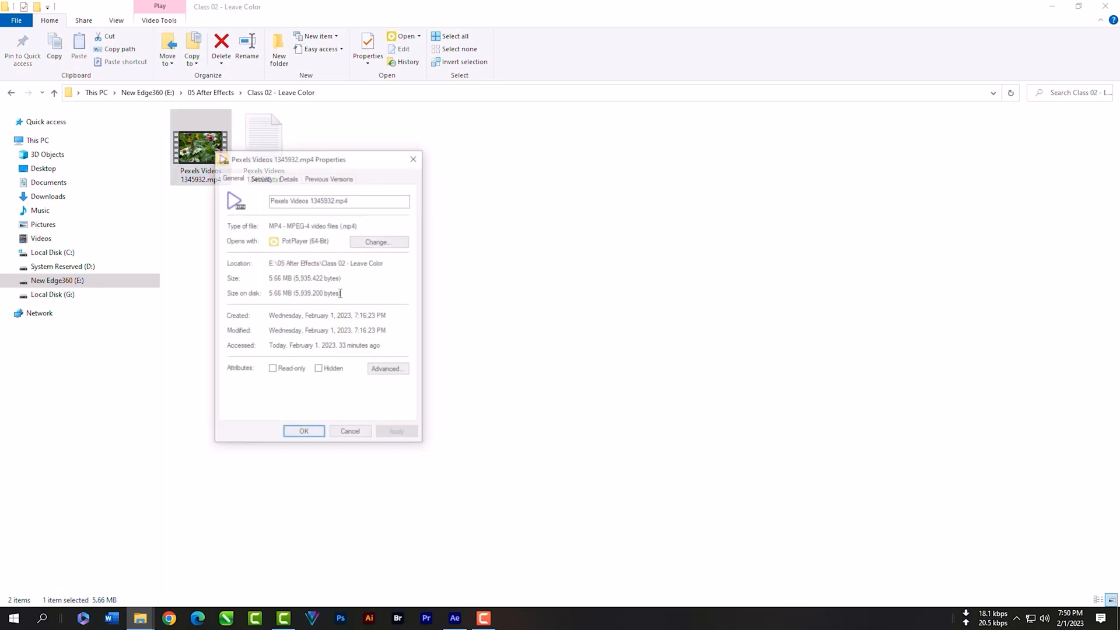
left_click(288, 177)
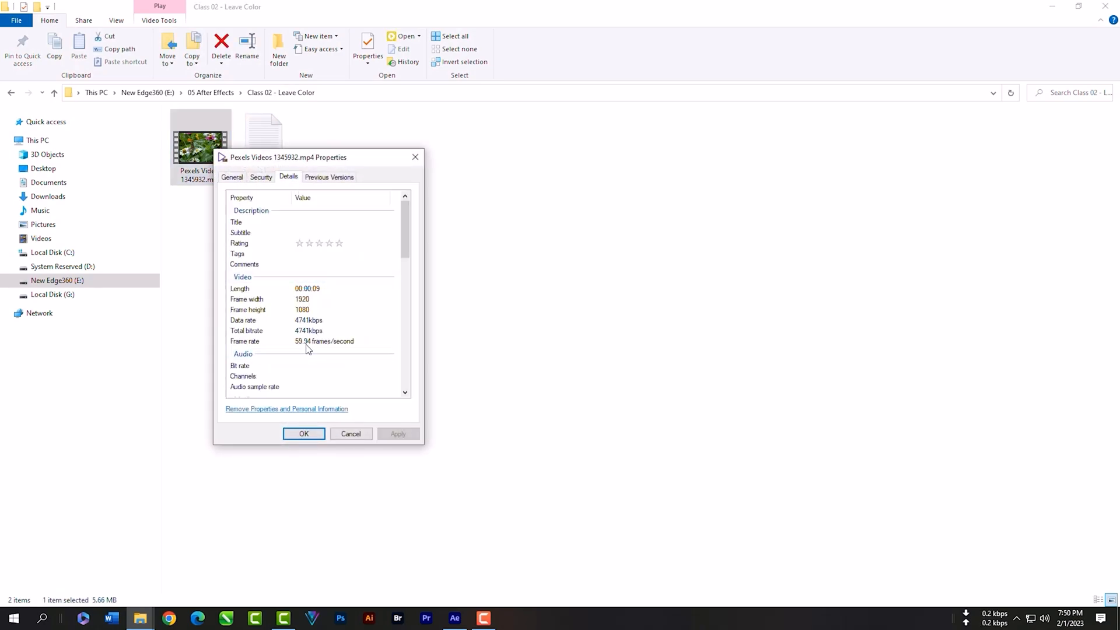
mouse_move(323, 349)
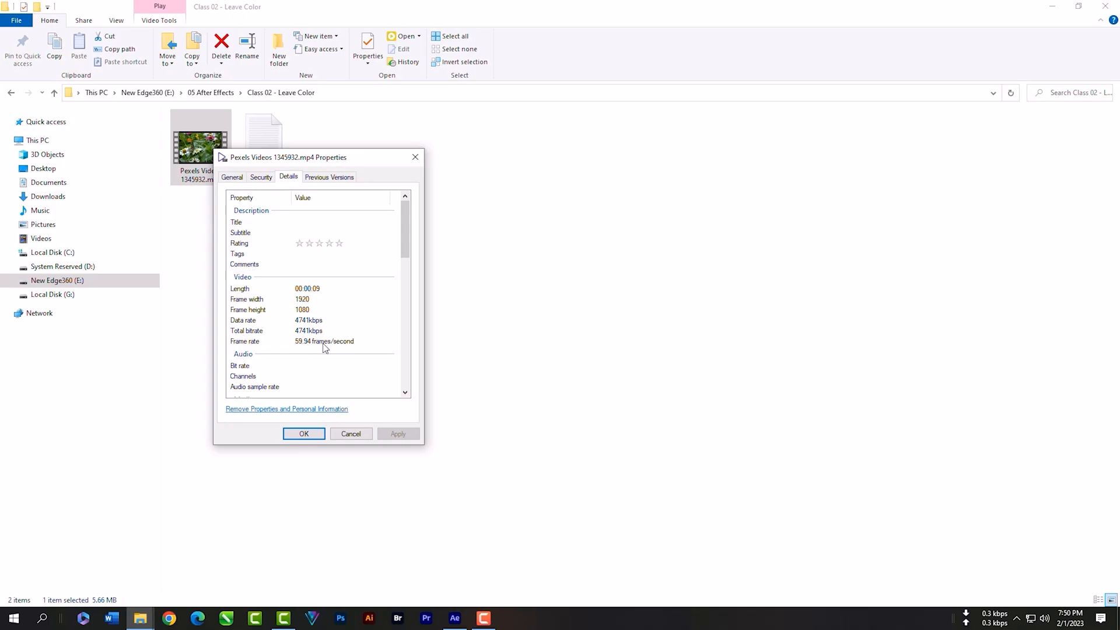
left_click(303, 435)
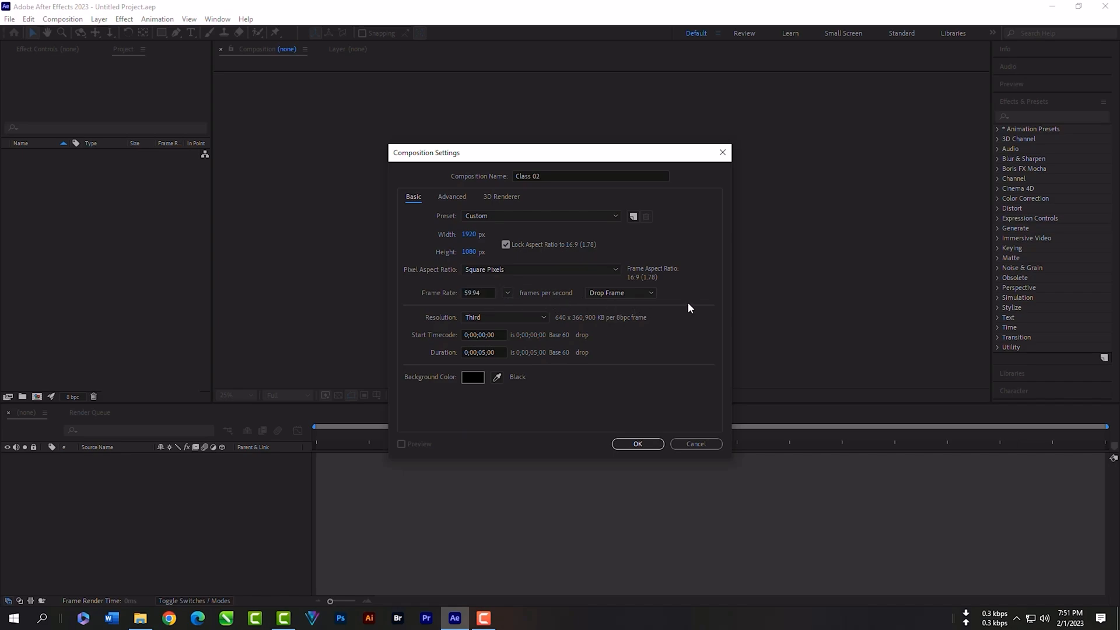
left_click(637, 444)
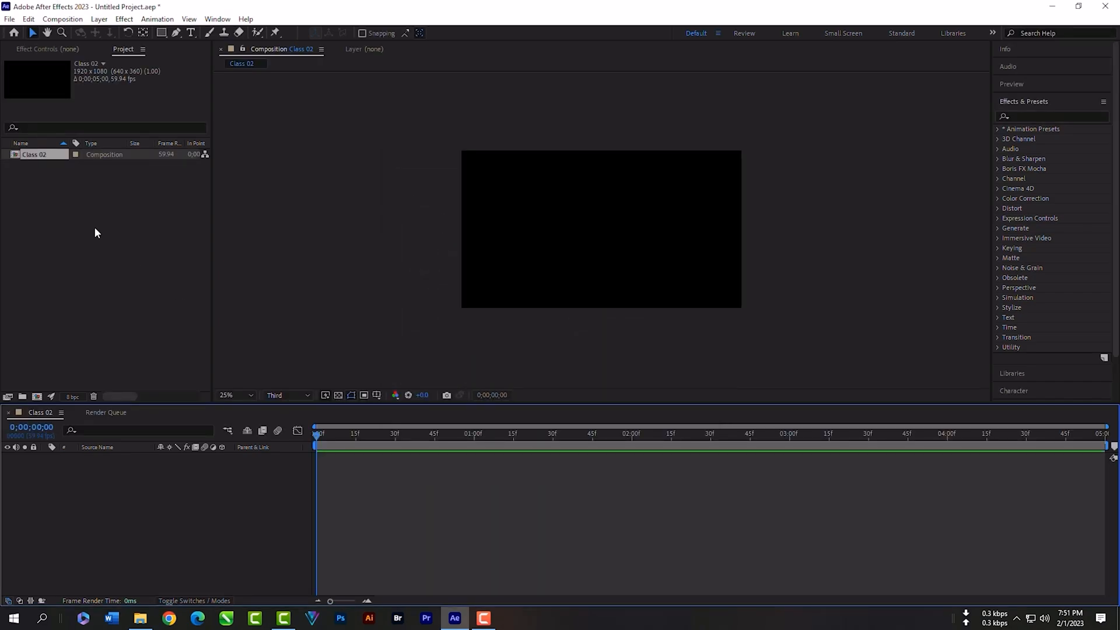
Import Pexels Videos 1345932.mp4 and add it as a layer in the Class 02 composition.
right_click(97, 232)
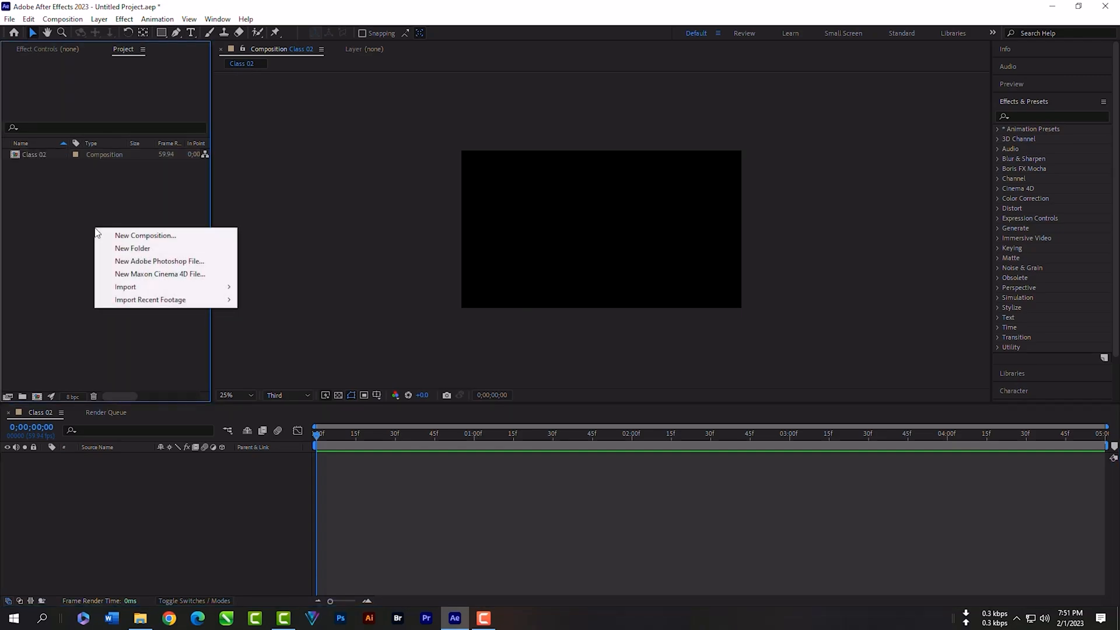
mouse_move(125, 288)
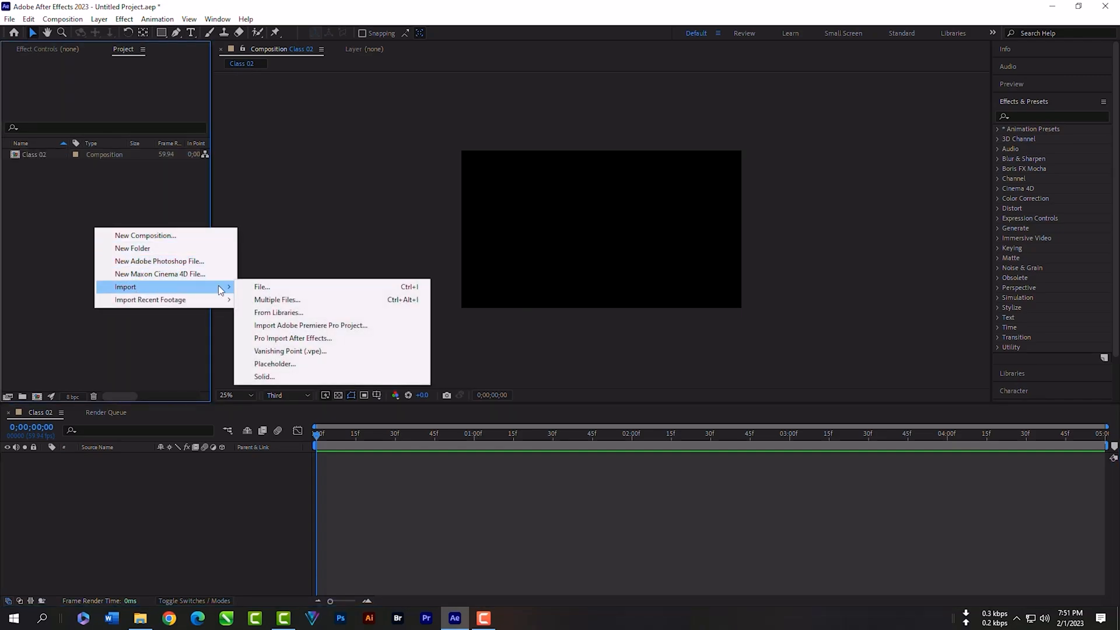
left_click(262, 287)
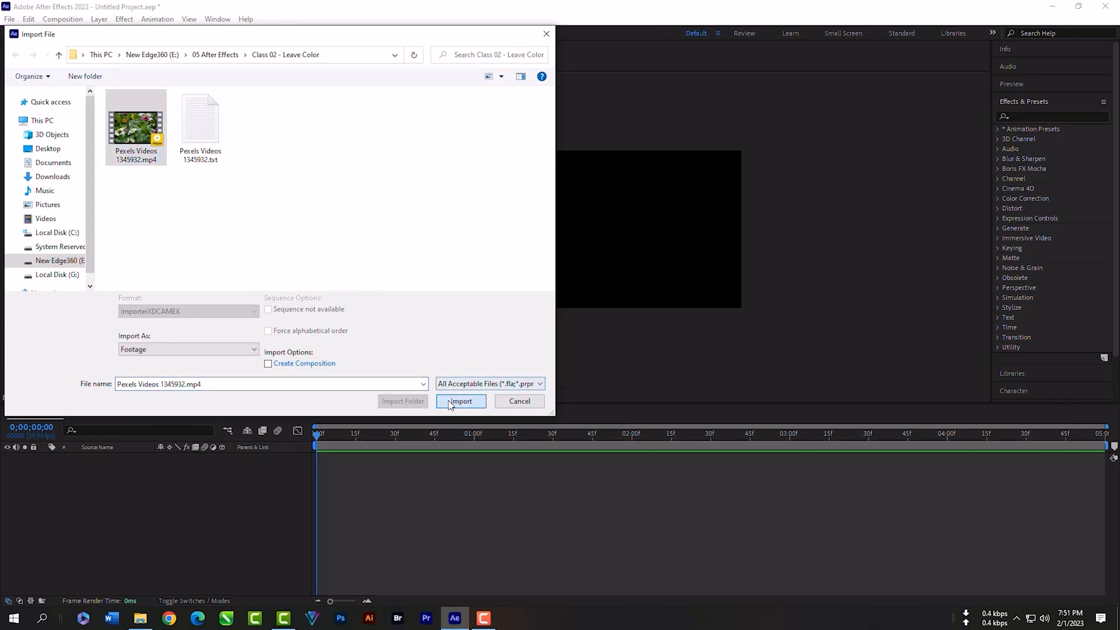
left_click(459, 400)
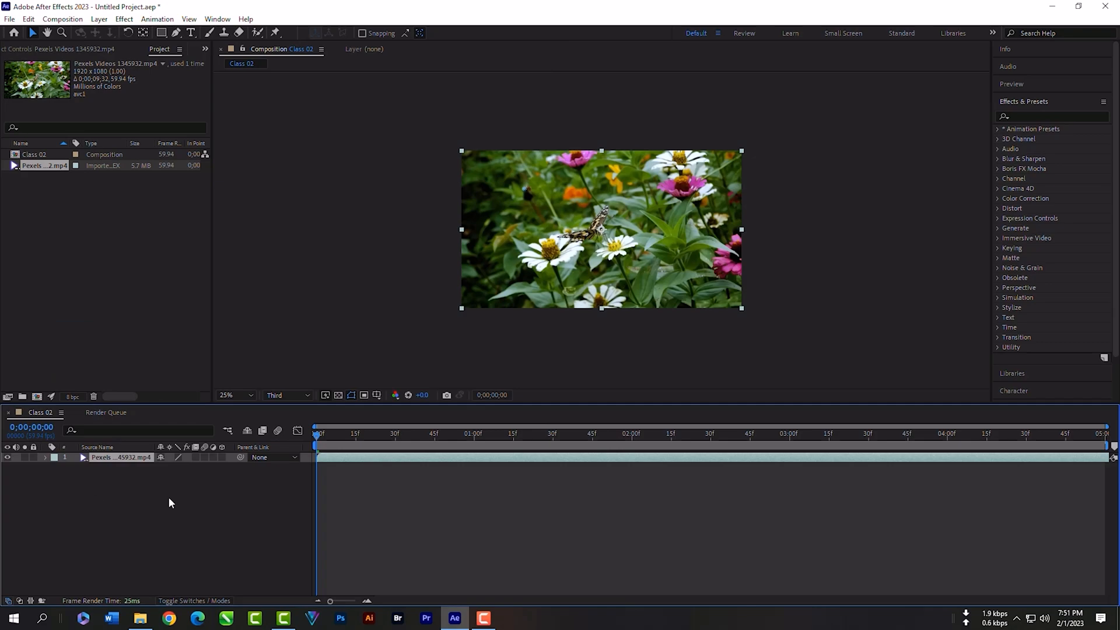
Create a new adjustment layer above the clip and give it the Leave Color effect.
right_click(170, 503)
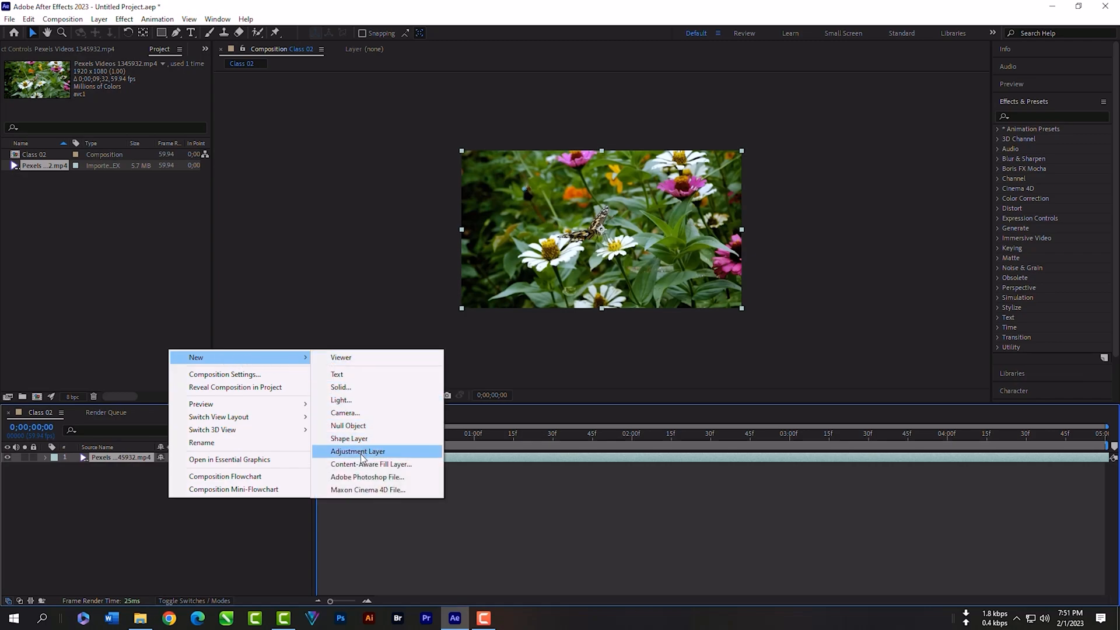
left_click(358, 451)
type("Leave")
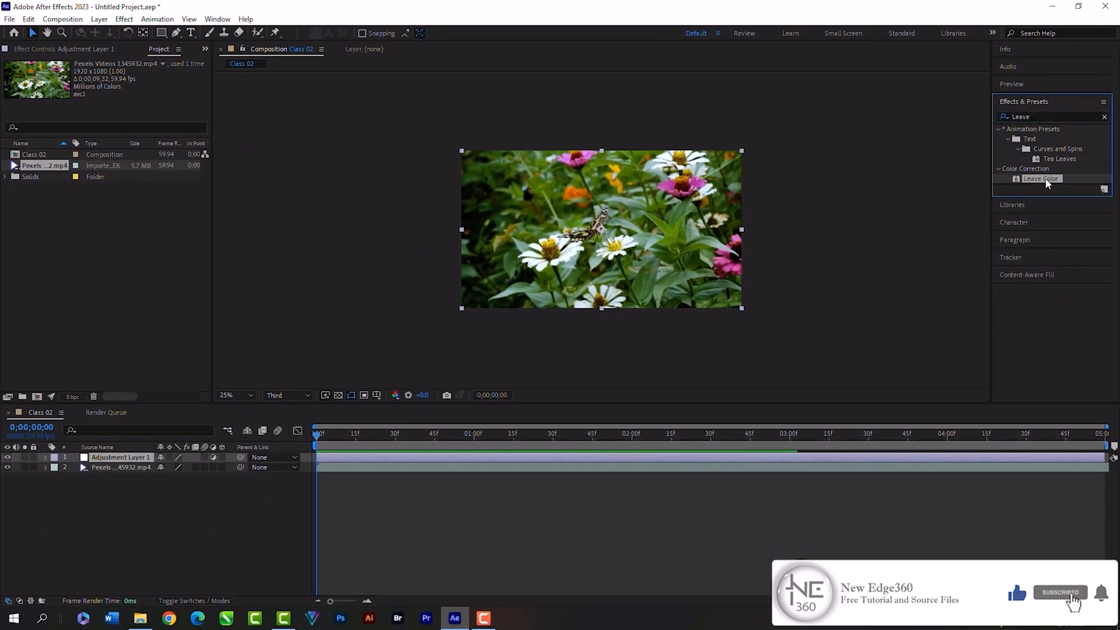
double_click(120, 456)
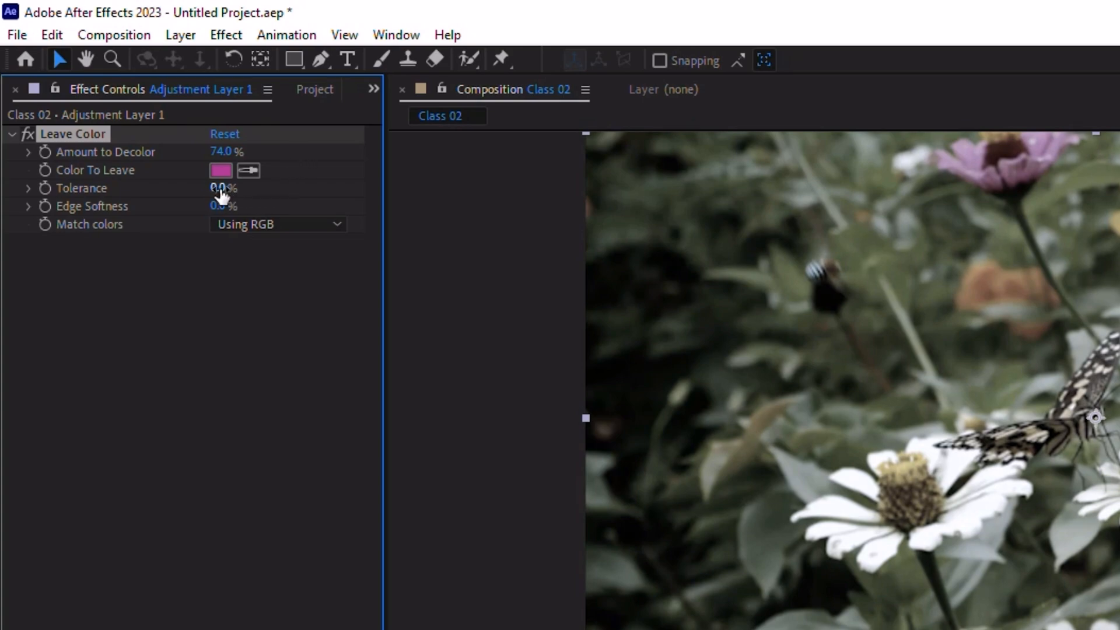
Raise Leave Color's Tolerance to about 24-25% so only the pink flowers keep their colour.
left_click_drag(221, 188, 236, 188)
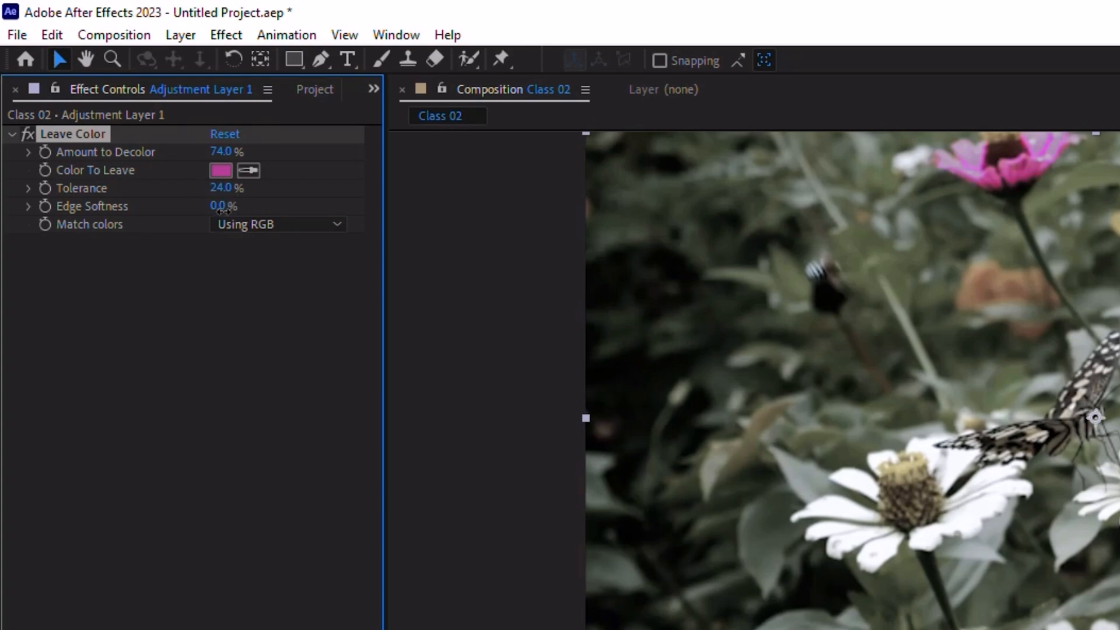
left_click_drag(218, 205, 243, 206)
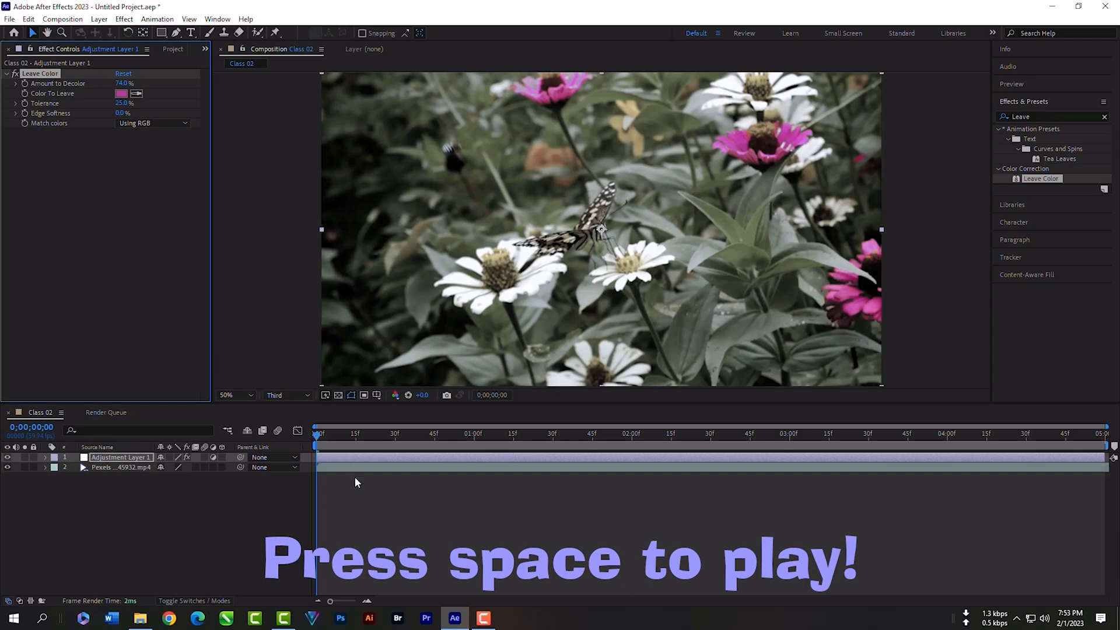
key("space")
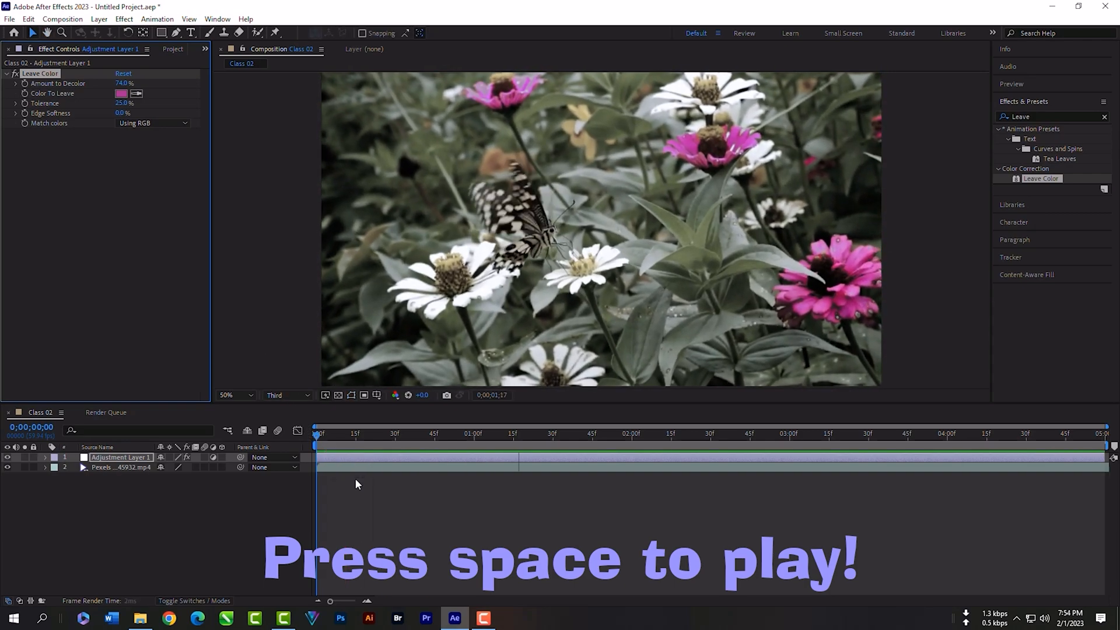
left_click(661, 433)
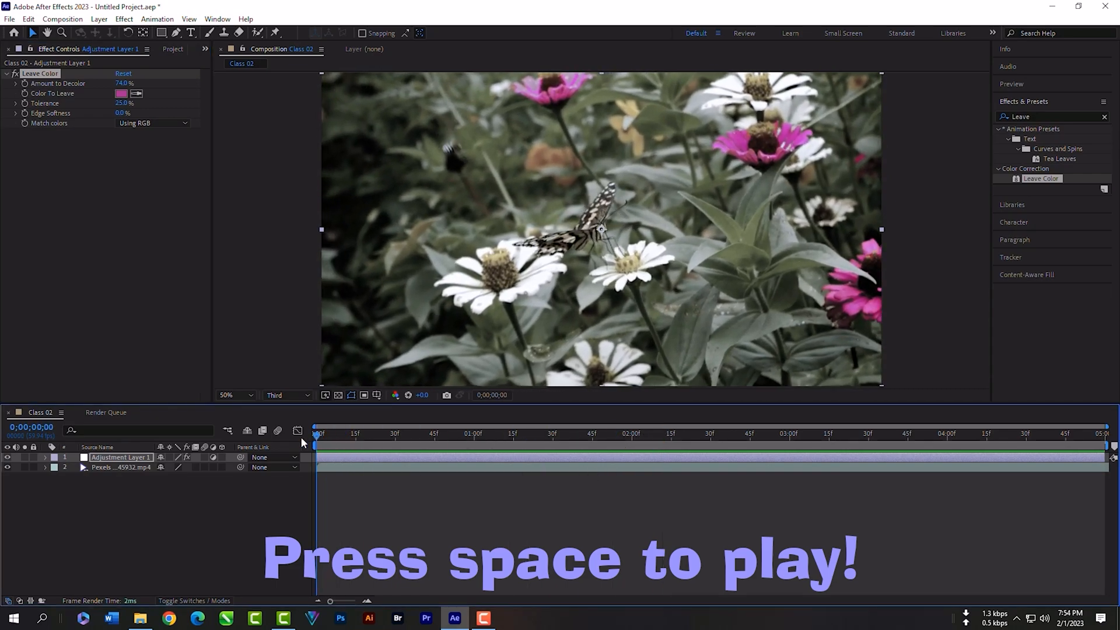
mouse_move(439, 247)
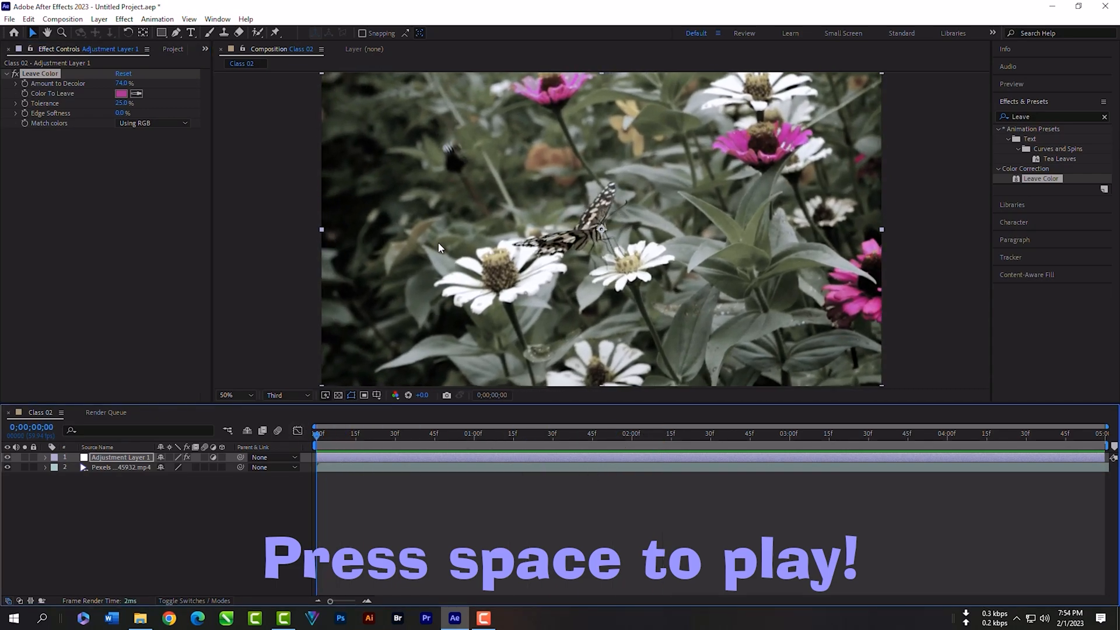
key("space")
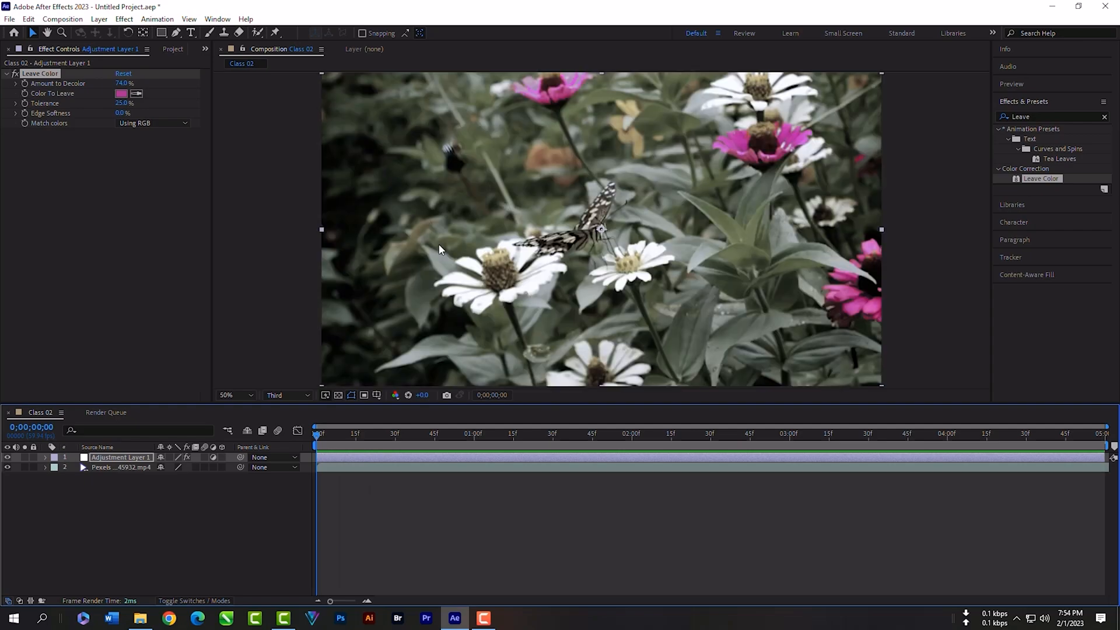